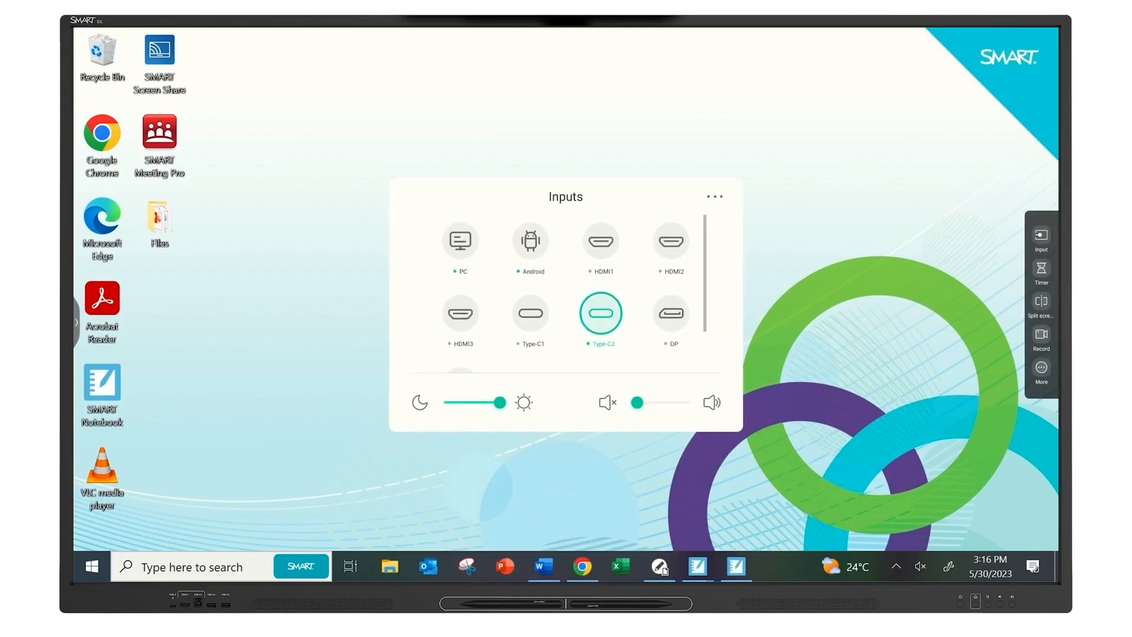
Scroll from the input source choices to the central Italy terrain map for inking.
scroll("down", 3)
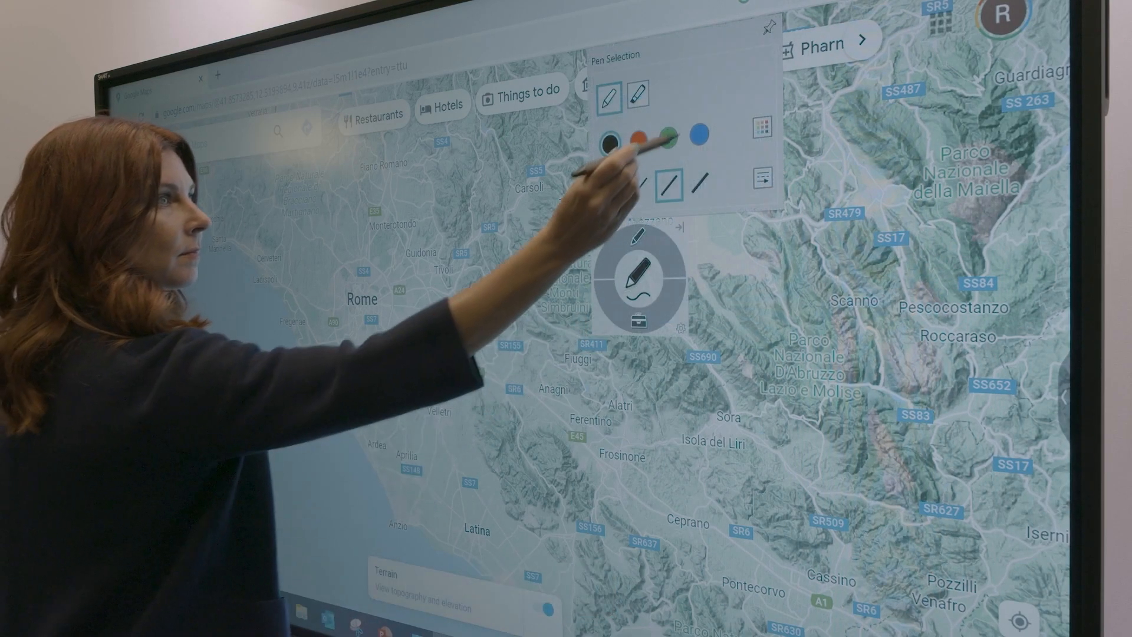
Handwrite letters in the worksheet's picture box and on the first writing line.
left_click(697, 134)
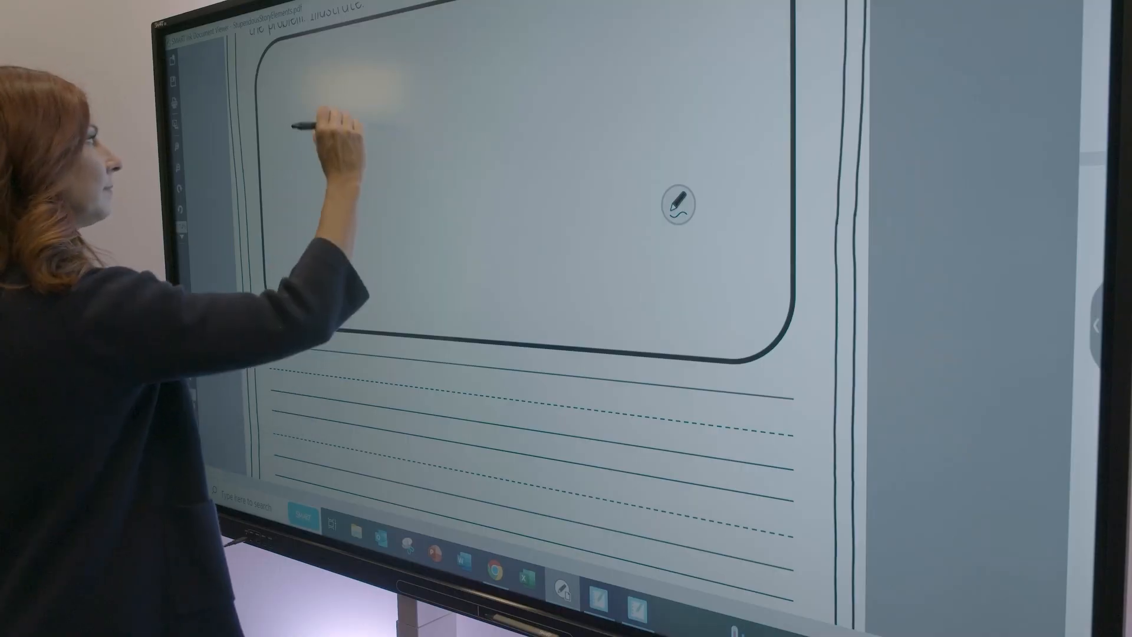
left_click_drag(318, 126, 390, 181)
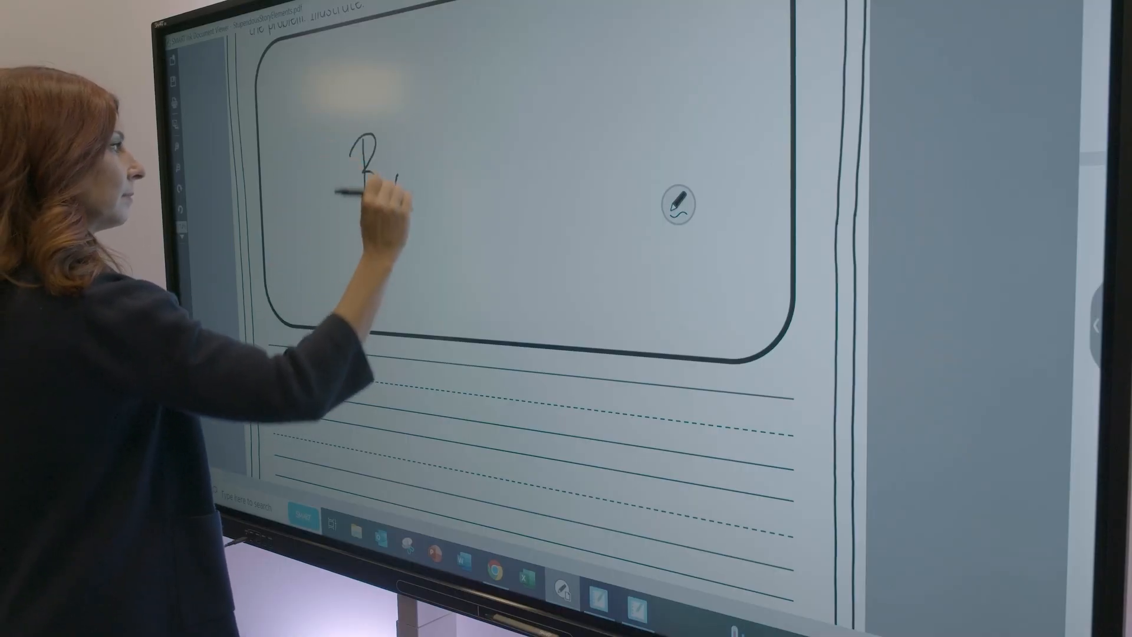
left_click_drag(376, 181, 448, 174)
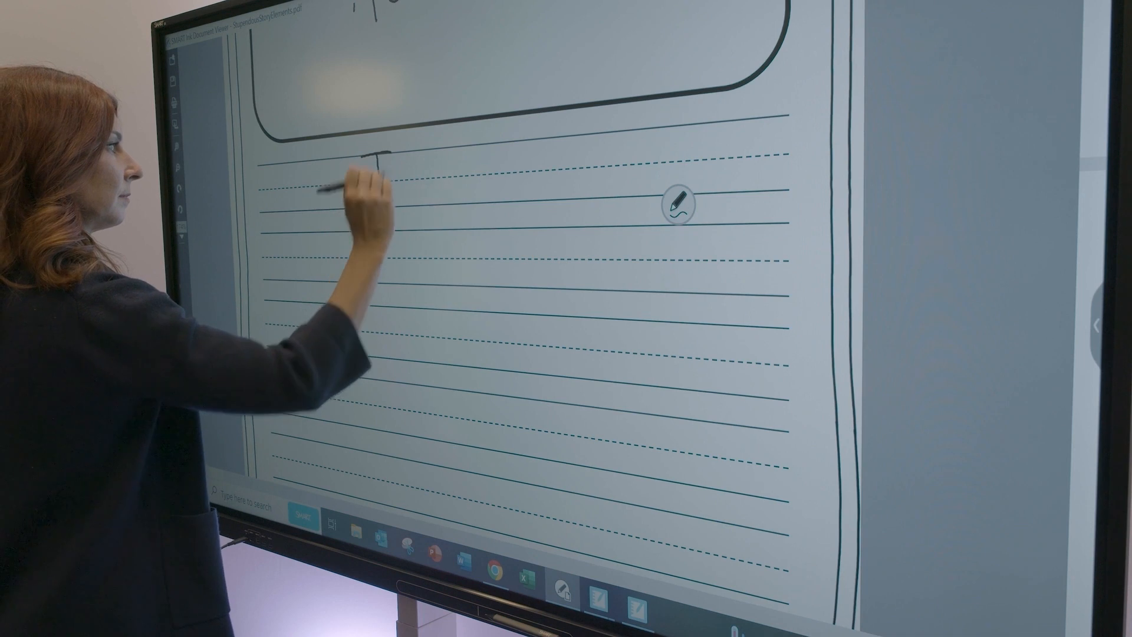
left_click_drag(383, 166, 411, 199)
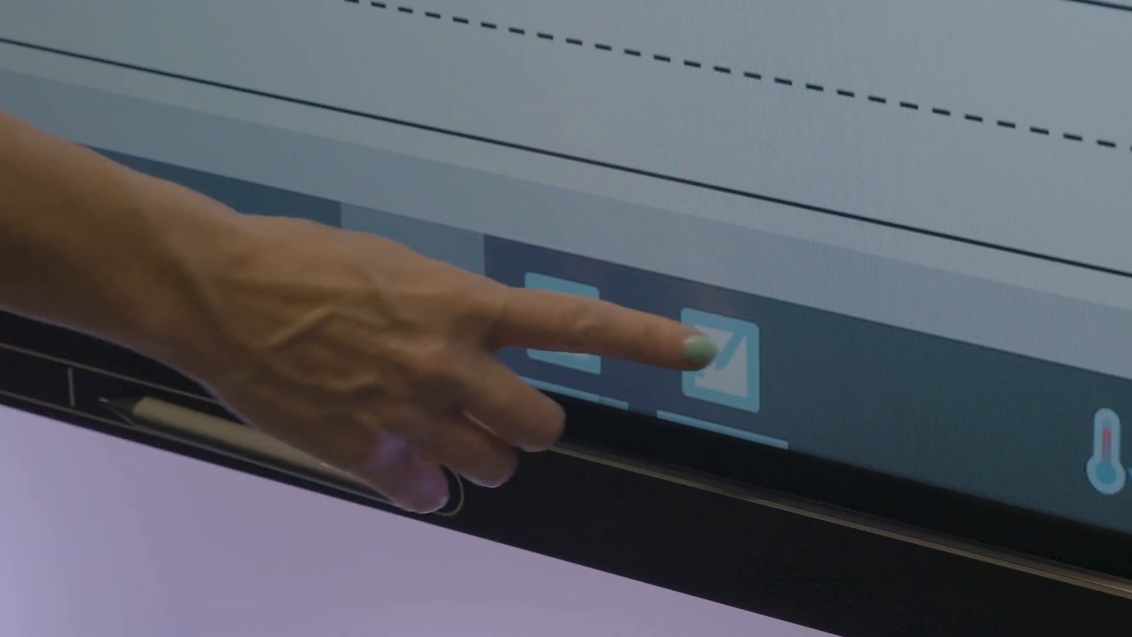
Leave the PC input for the SMART GX Android home screen of apps.
left_click(714, 354)
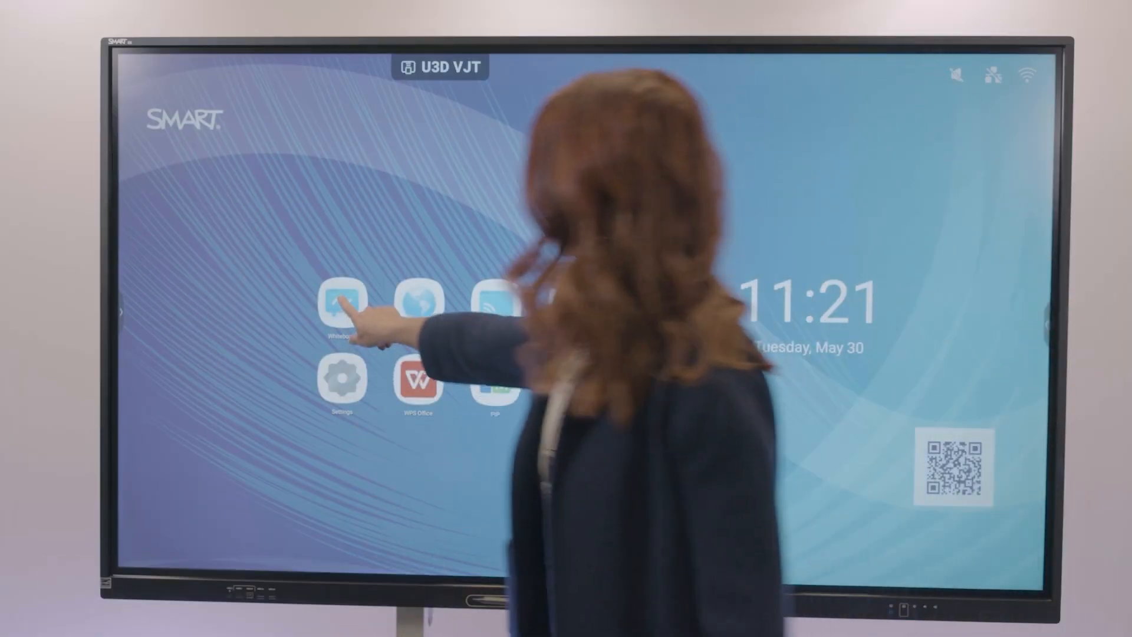
Apply the baseball field template to the whiteboard page.
left_click(341, 302)
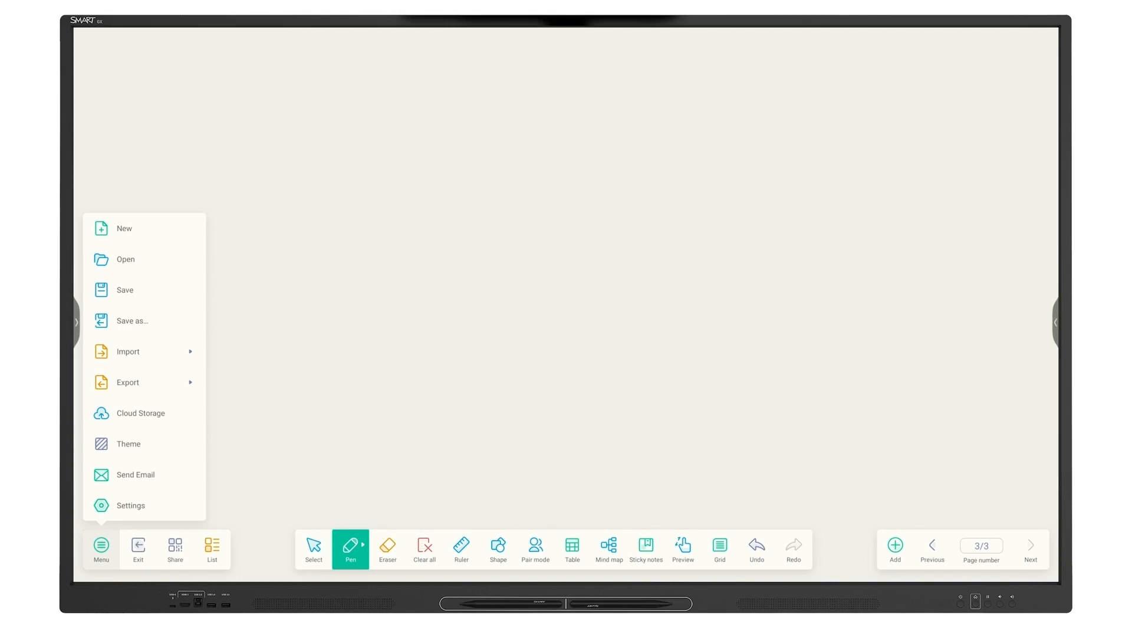
left_click(127, 443)
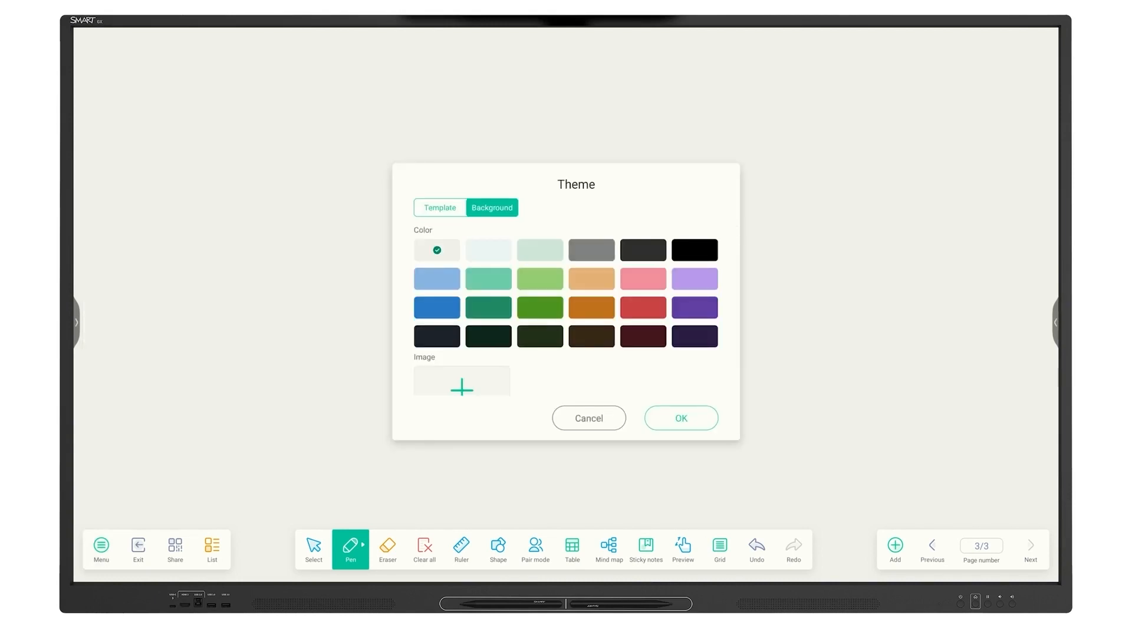
left_click(438, 207)
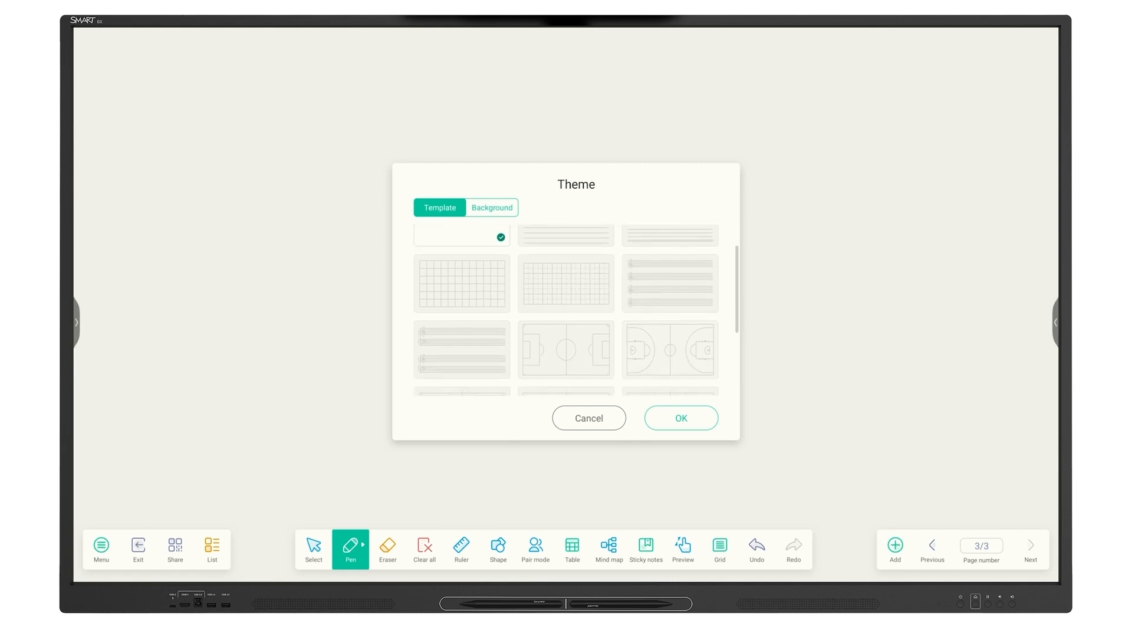
scroll("down", 3)
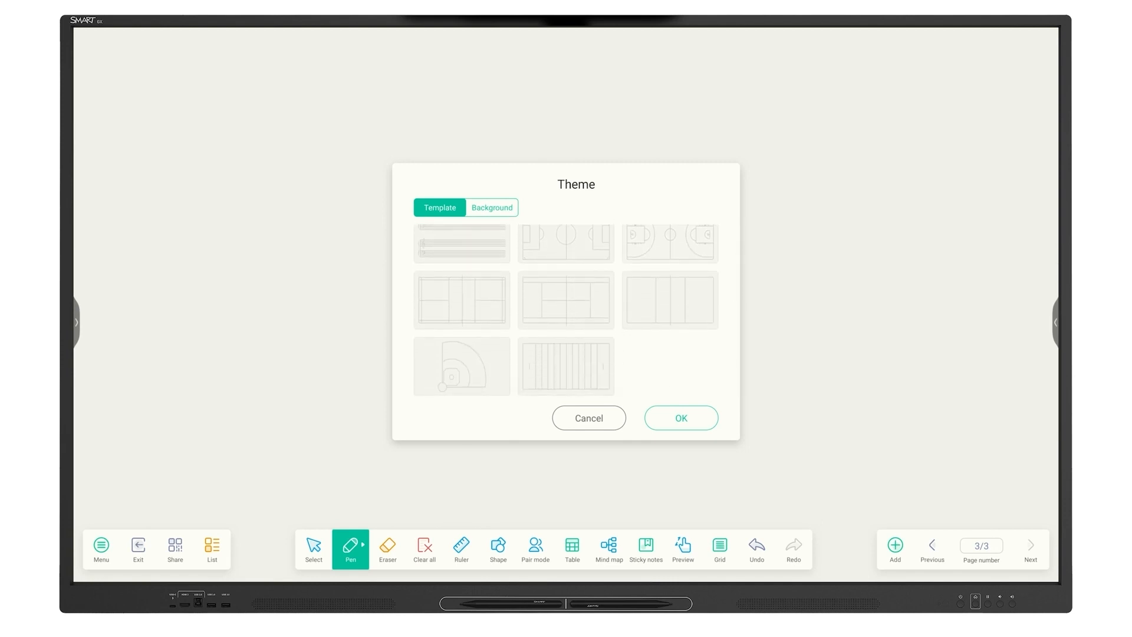
left_click(679, 417)
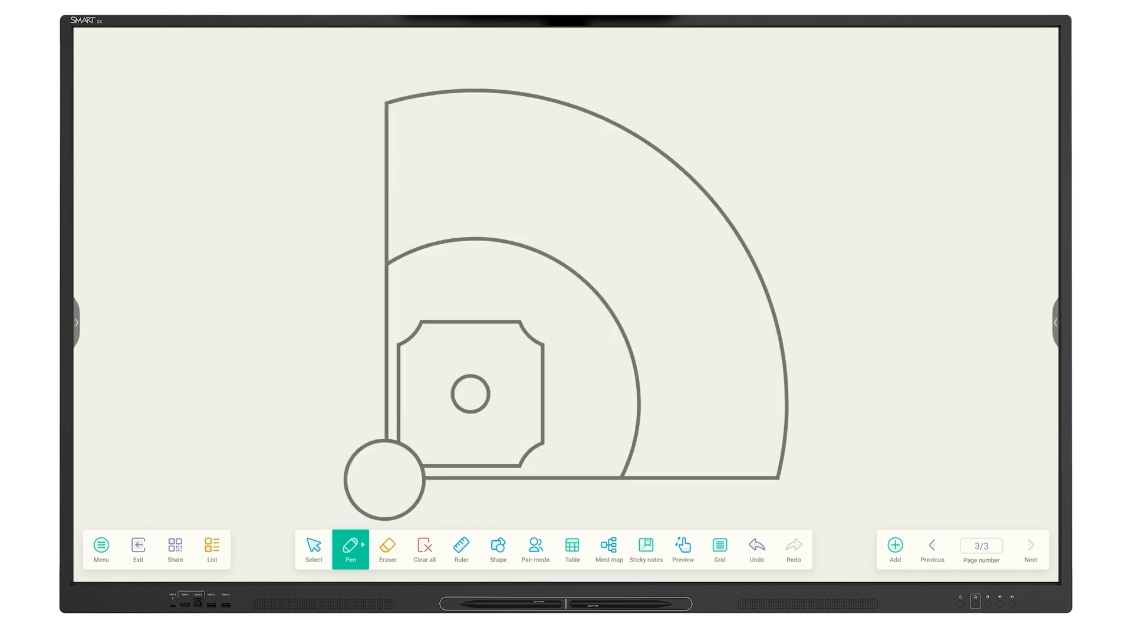
Sketch bases at the infield's right and left corners with the pen.
left_click_drag(527, 444, 538, 473)
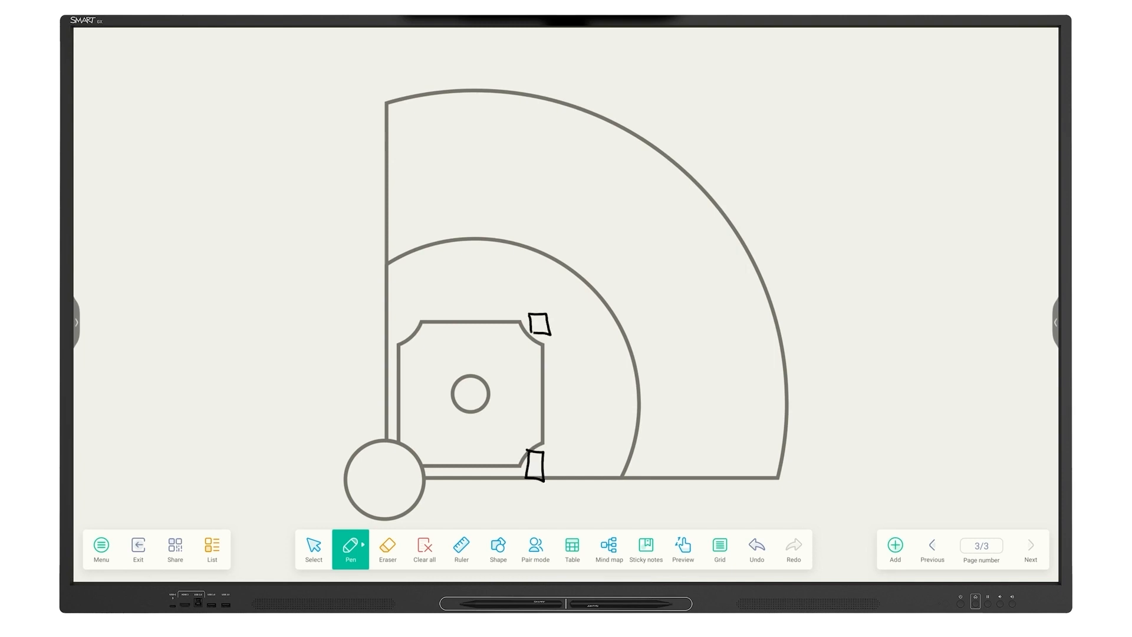
left_click(401, 326)
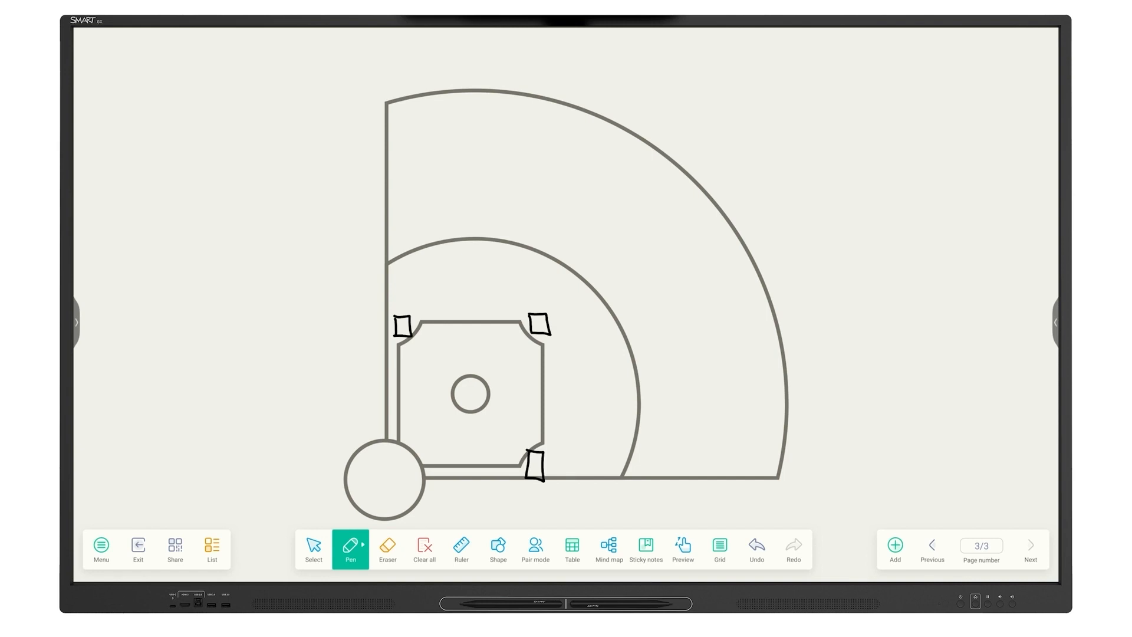
left_click_drag(376, 465, 389, 483)
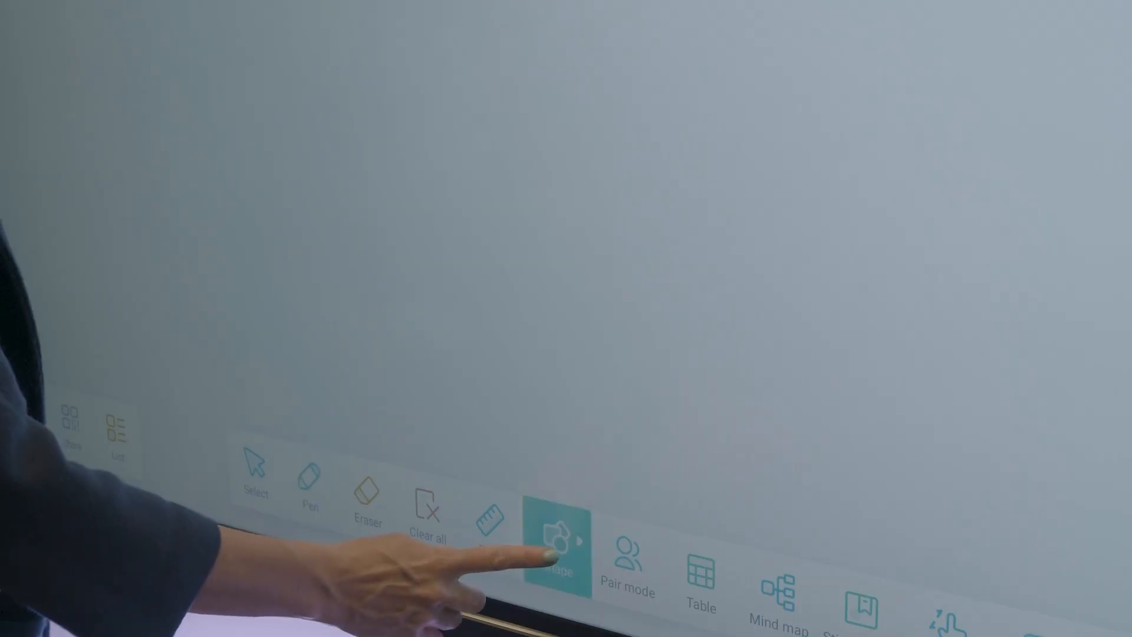
Insert a 3D cube, preview Mind map and Sticky notes, then show Pair mode options.
left_click(556, 544)
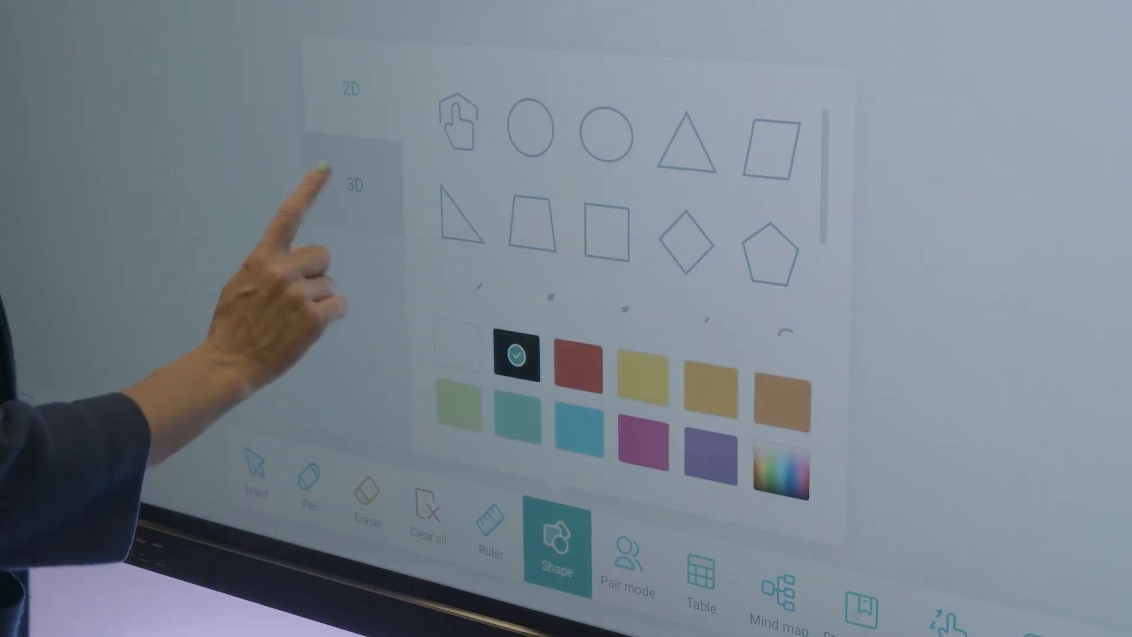
left_click(354, 184)
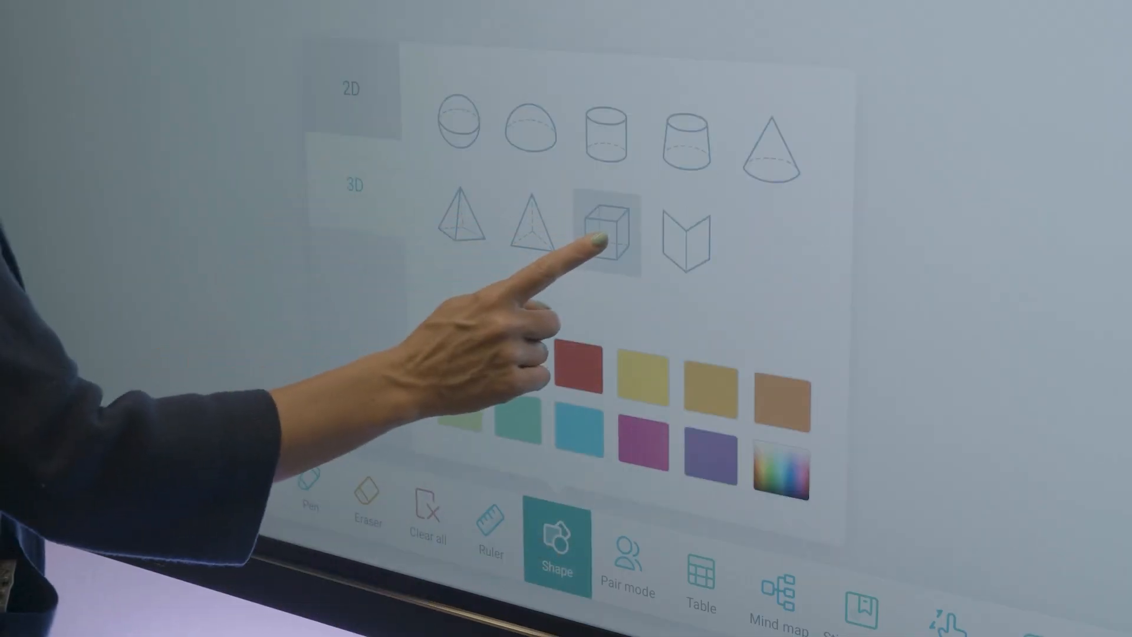
left_click(604, 232)
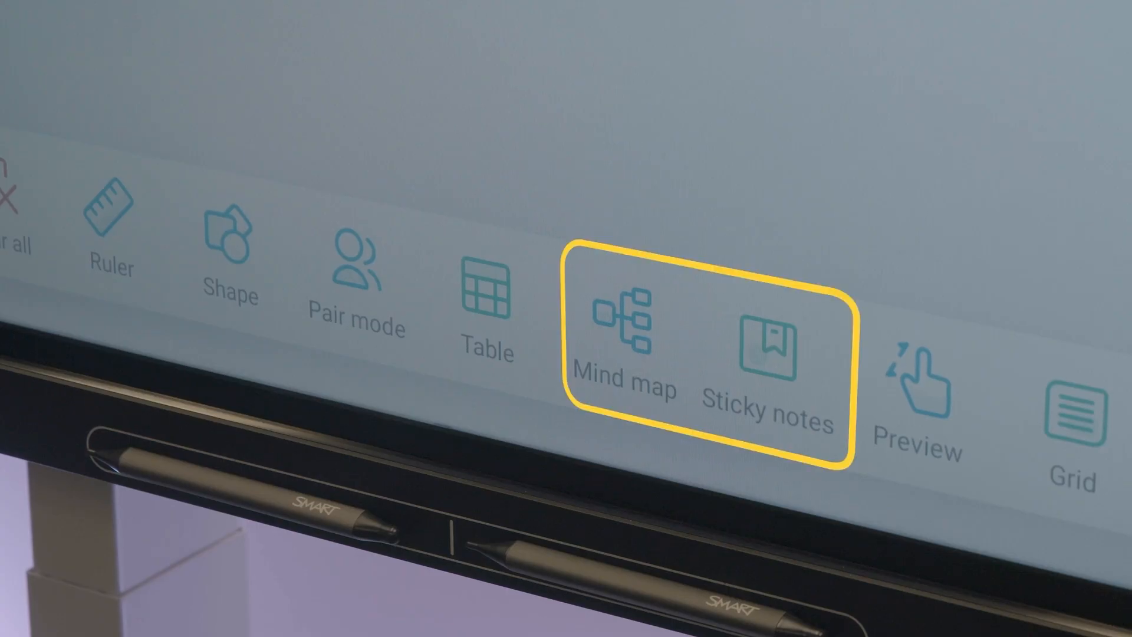
left_click(625, 328)
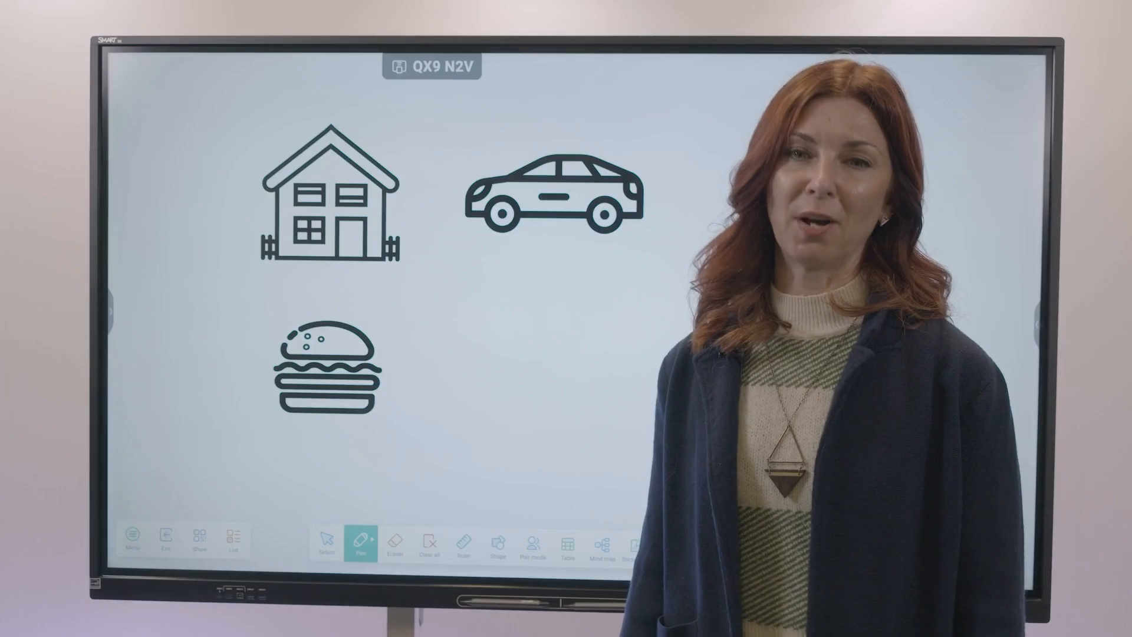
left_click(352, 537)
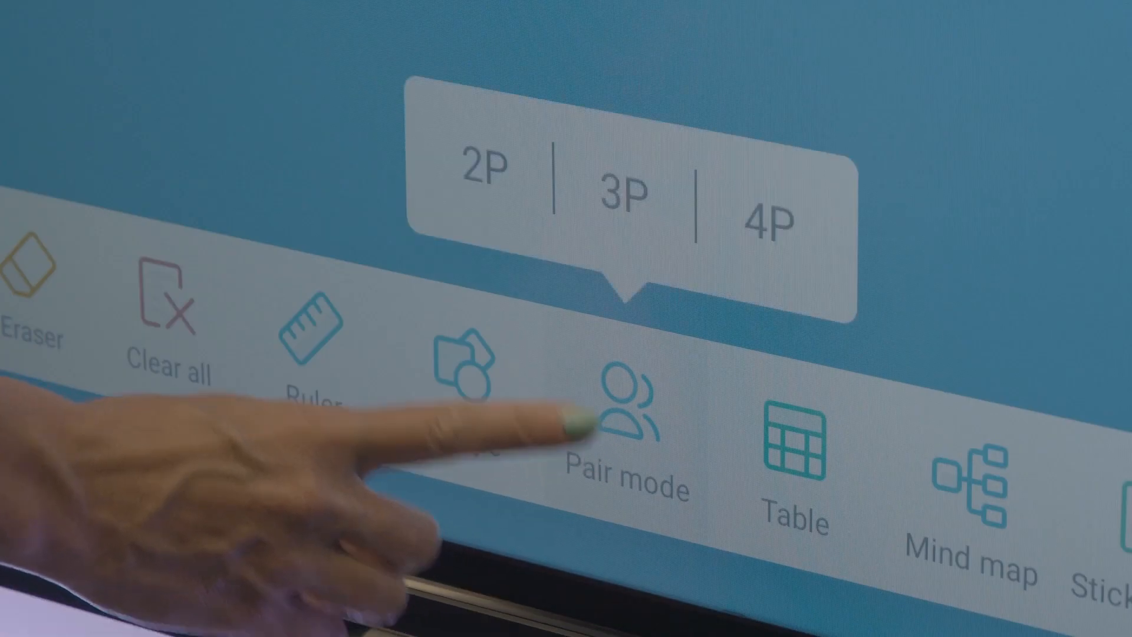
Pick a Pair mode layout, then show the Bytello Share app on the phone.
left_click(479, 177)
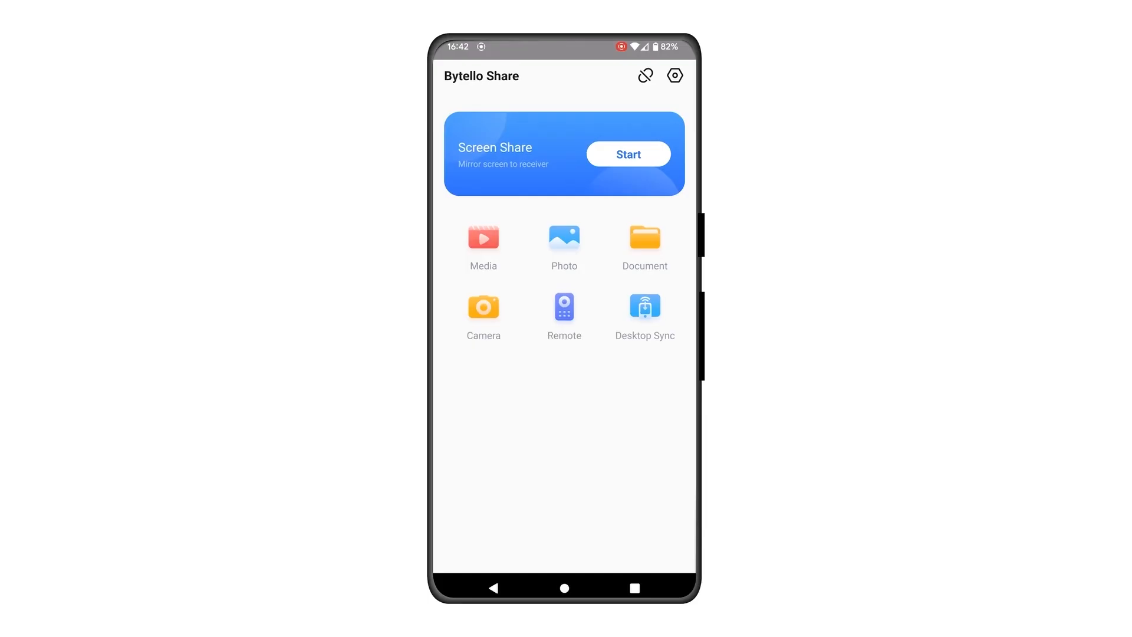
Start Bytello Share screen mirroring and allow casting to the display.
left_click(626, 154)
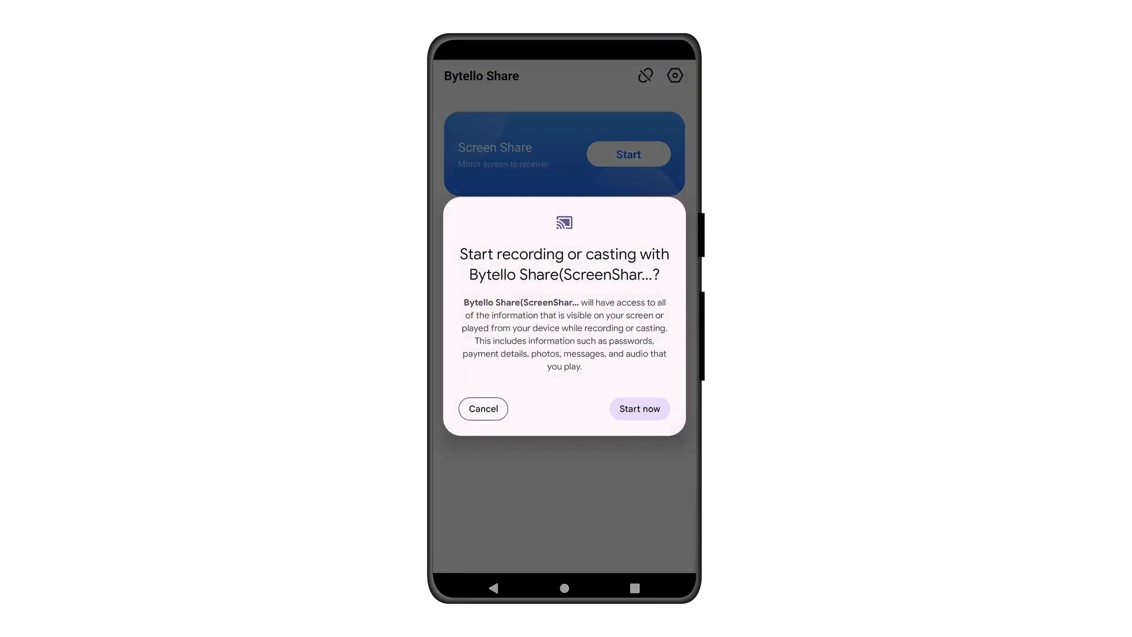
left_click(638, 408)
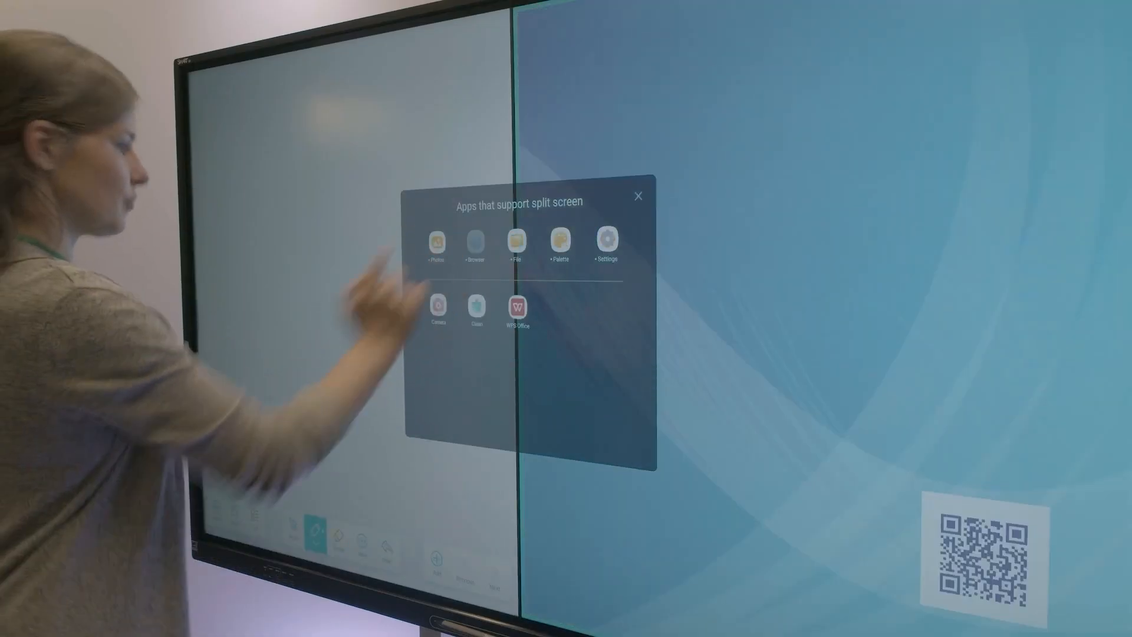
Play the analog clock video in a right-half browser and write on the whiteboard half.
left_click(474, 241)
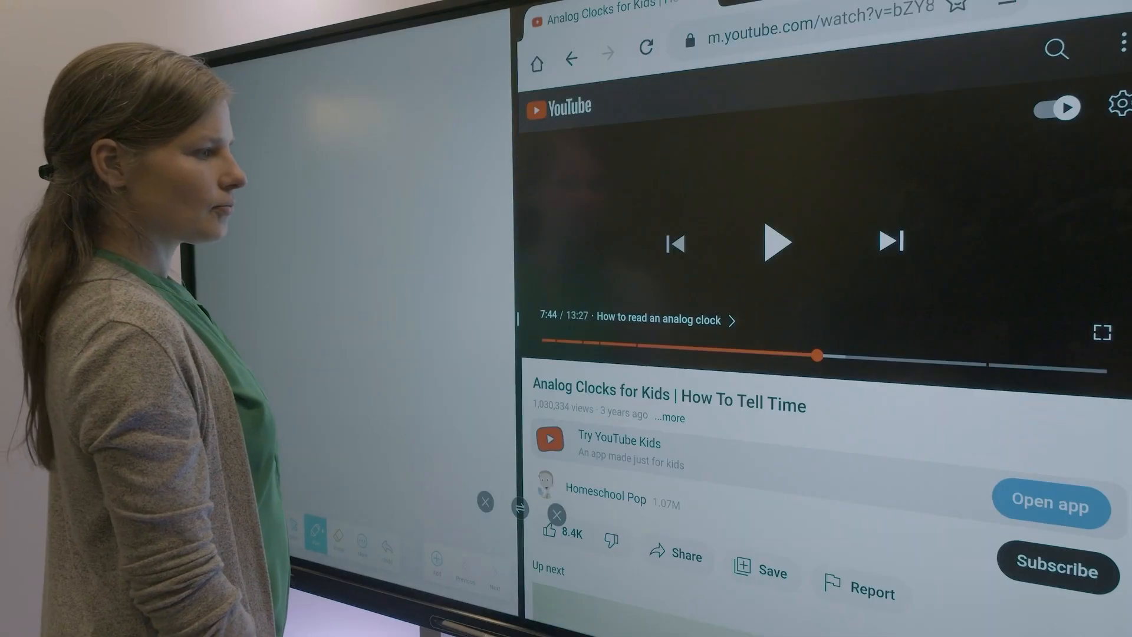
left_click(778, 242)
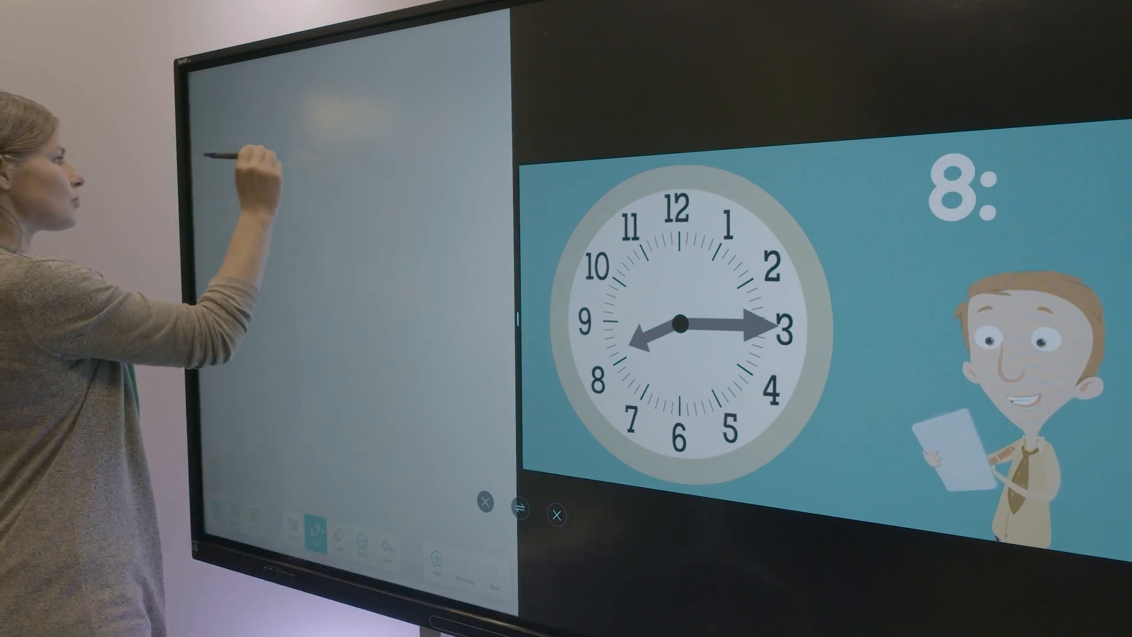
left_click_drag(245, 152, 260, 187)
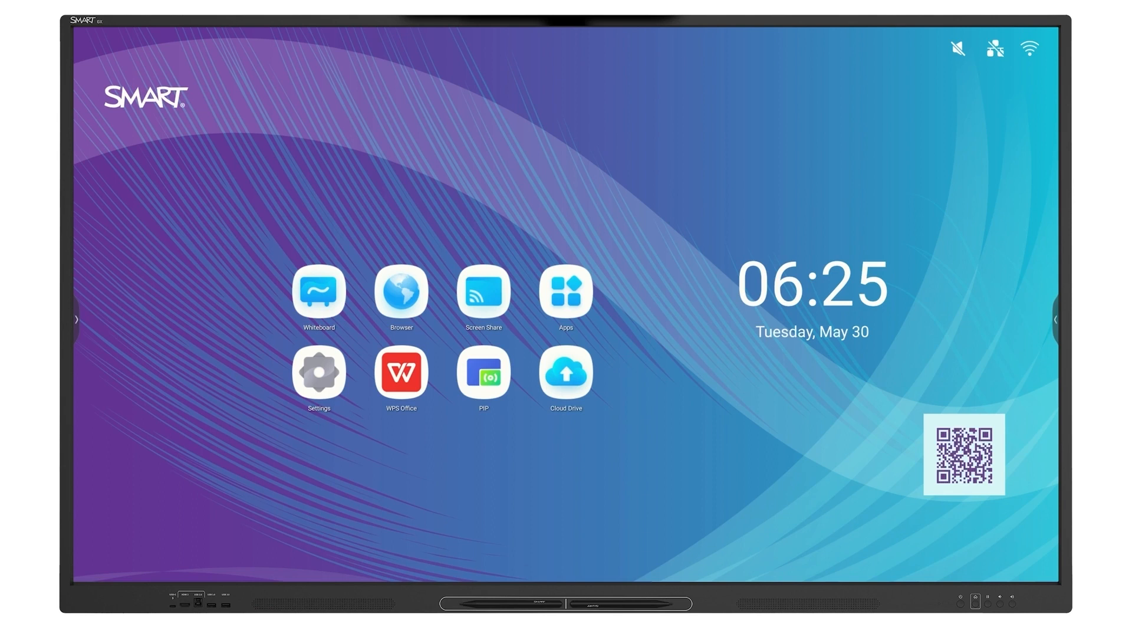
Check Cloud Drive accounts, then start uploading the 4277 ÷ 7 division page.
left_click(565, 375)
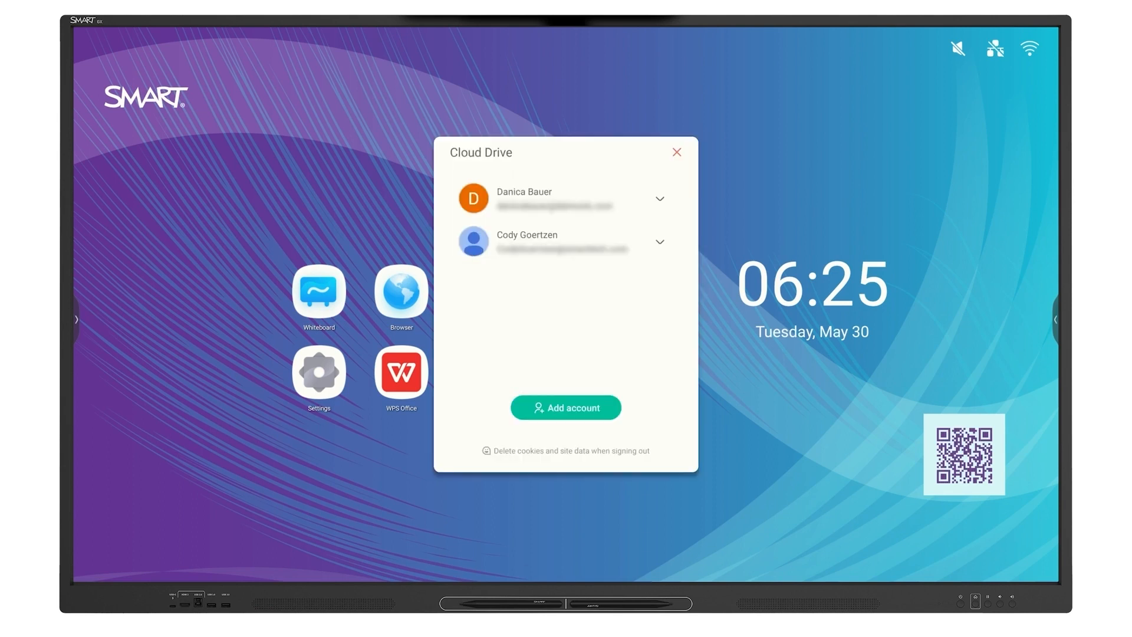
left_click(565, 407)
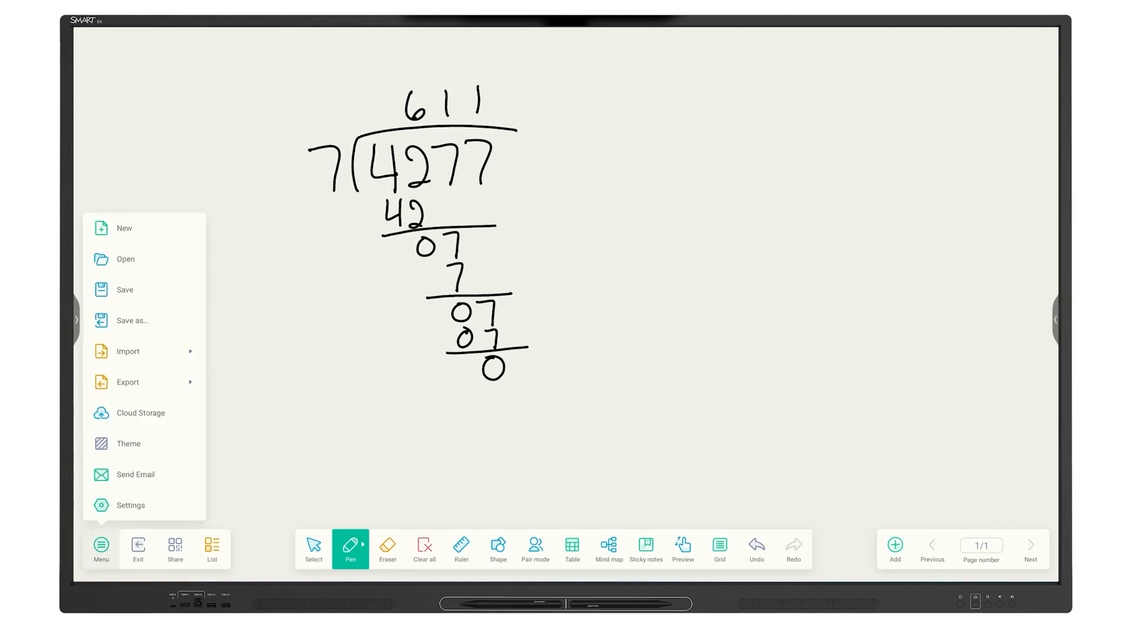
left_click(135, 473)
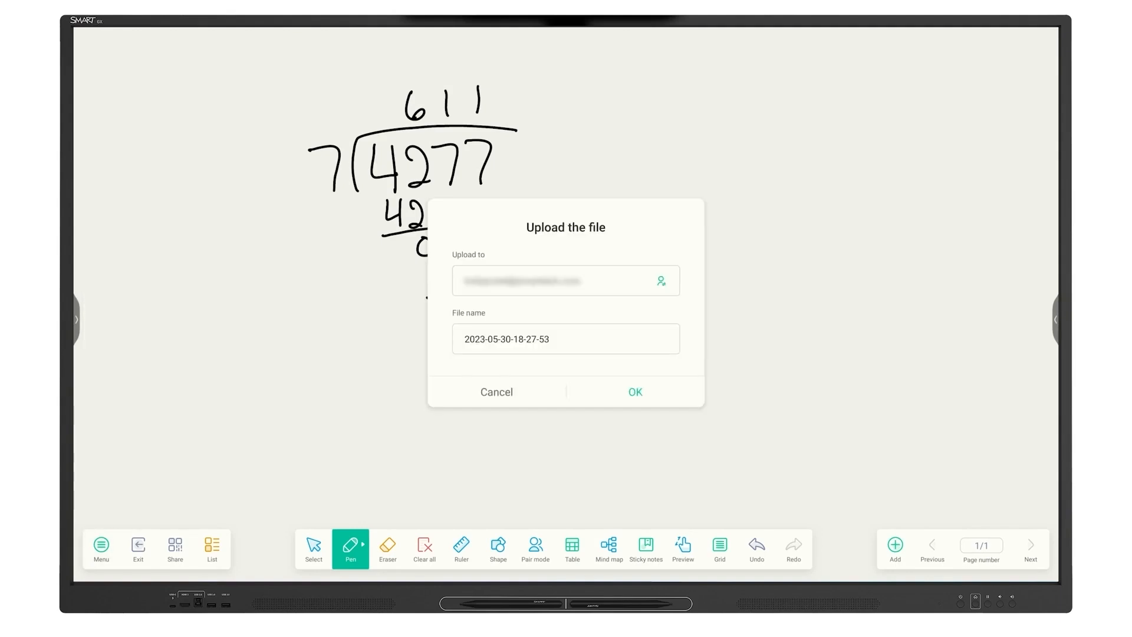